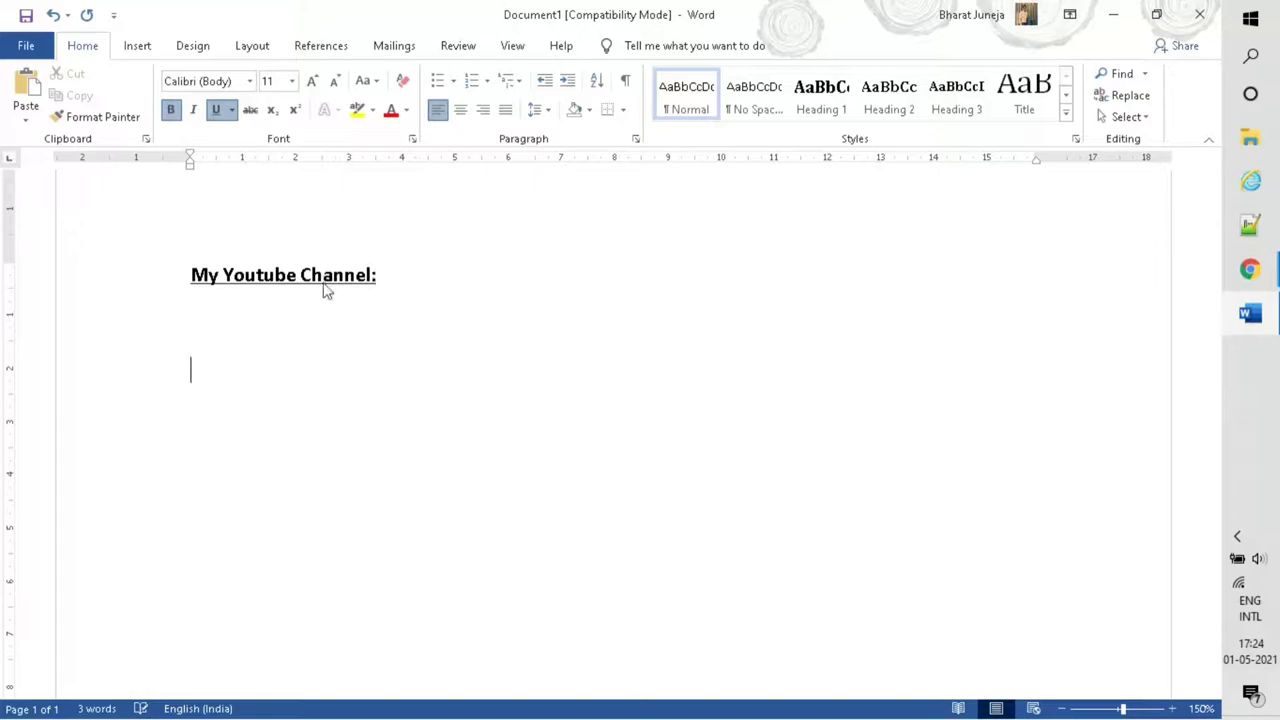
# - Place the cursor below the 'My Youtube Channel:' heading for the channel screenshot
pyautogui.click(1248, 268)
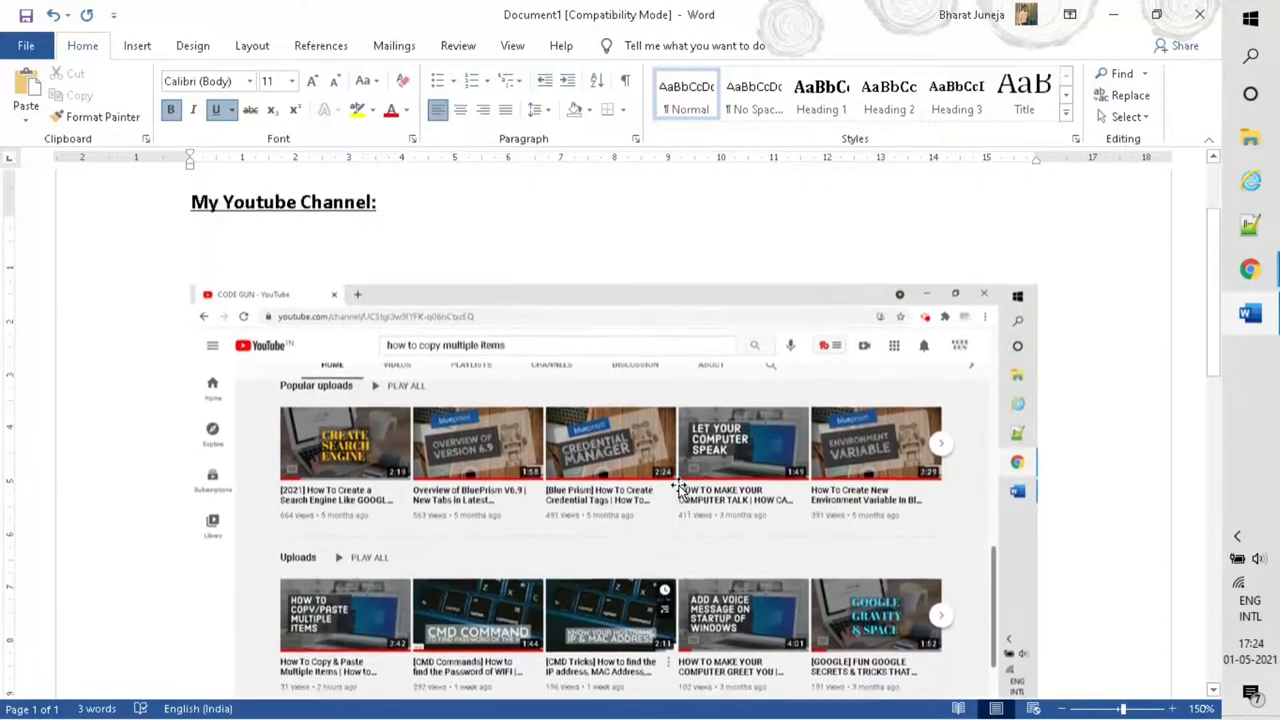
# - Paste the screenshot and add the caption 'My videos' on a new line below it
pyautogui.press('ctrl+v')
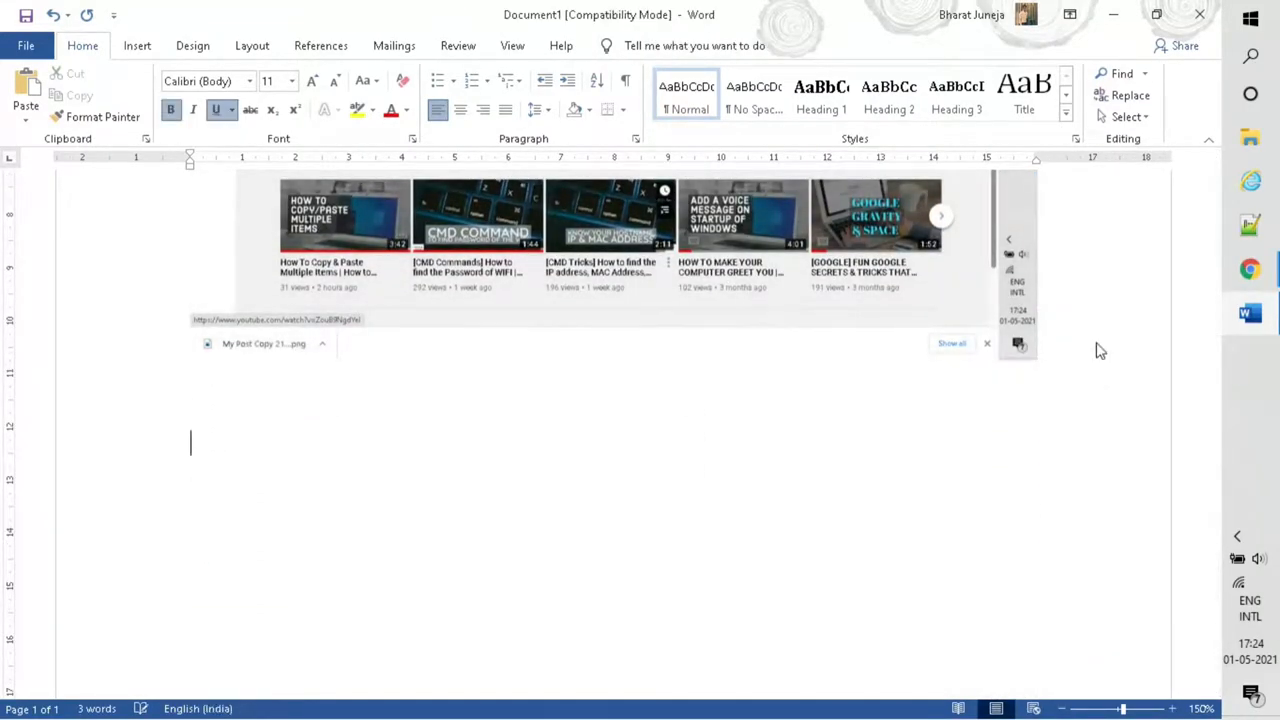
pyautogui.write('My videos')
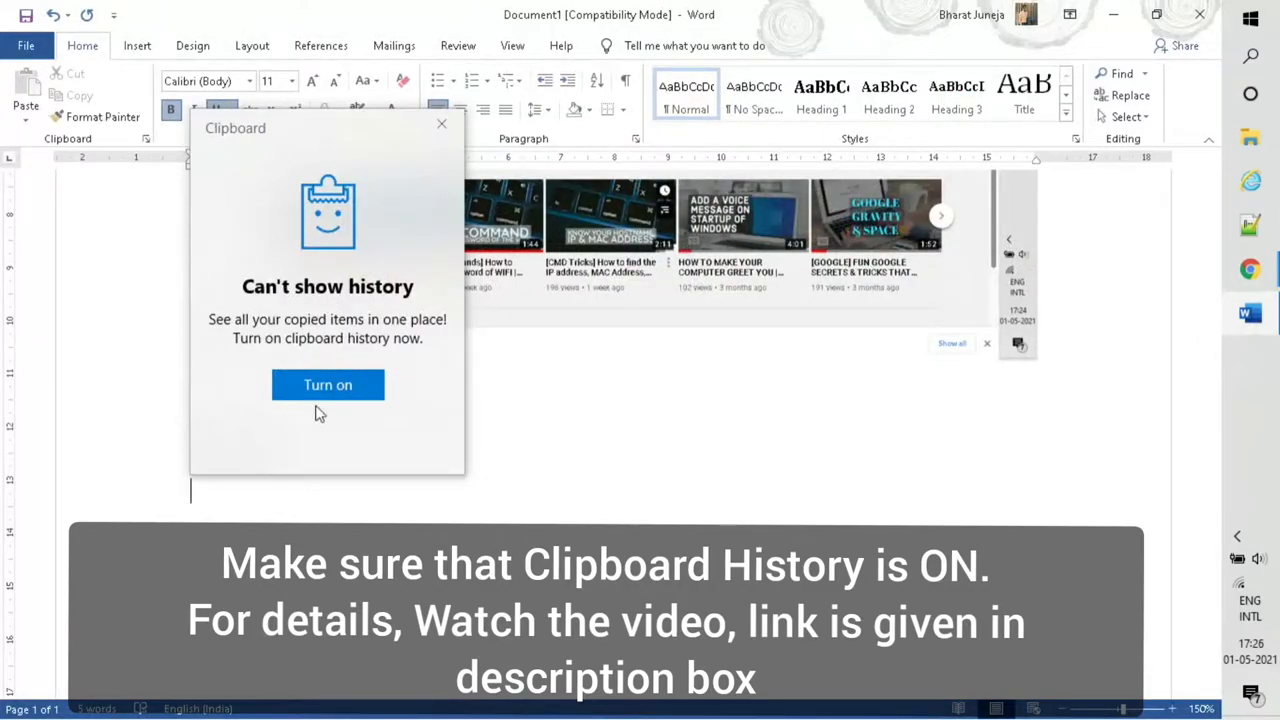
pyautogui.moveTo(328, 384)
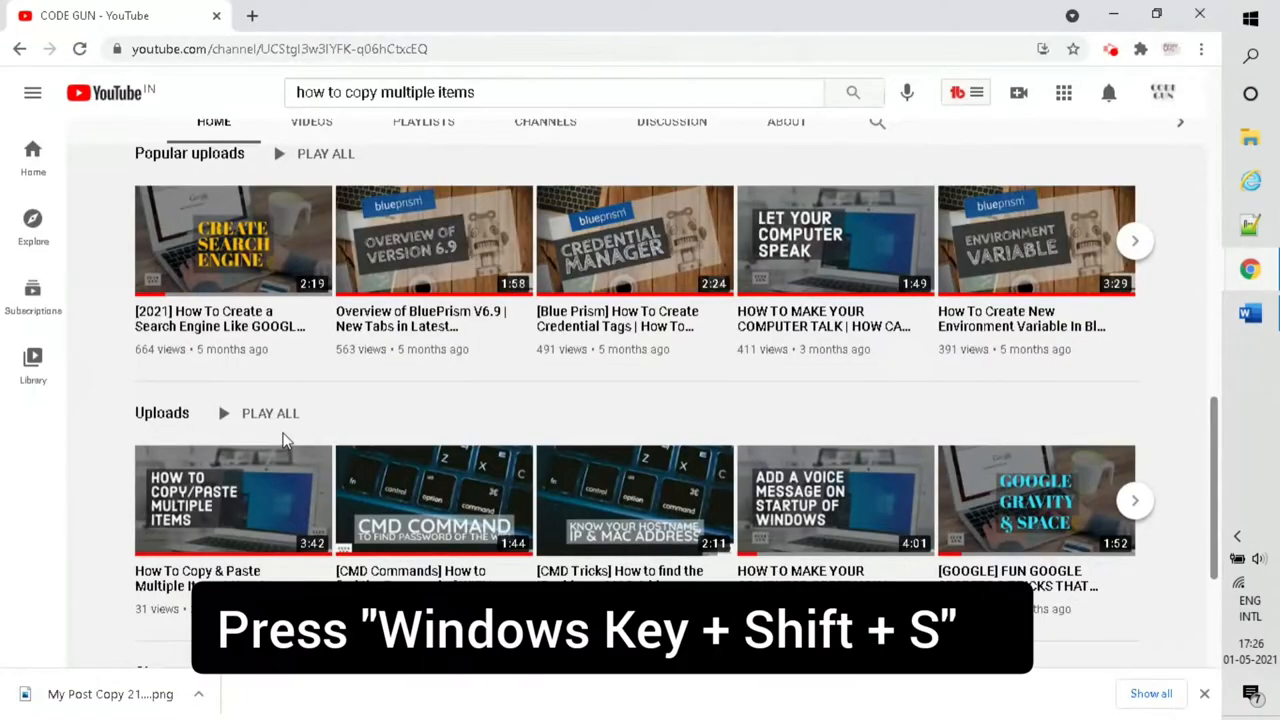
pyautogui.moveTo(336, 432)
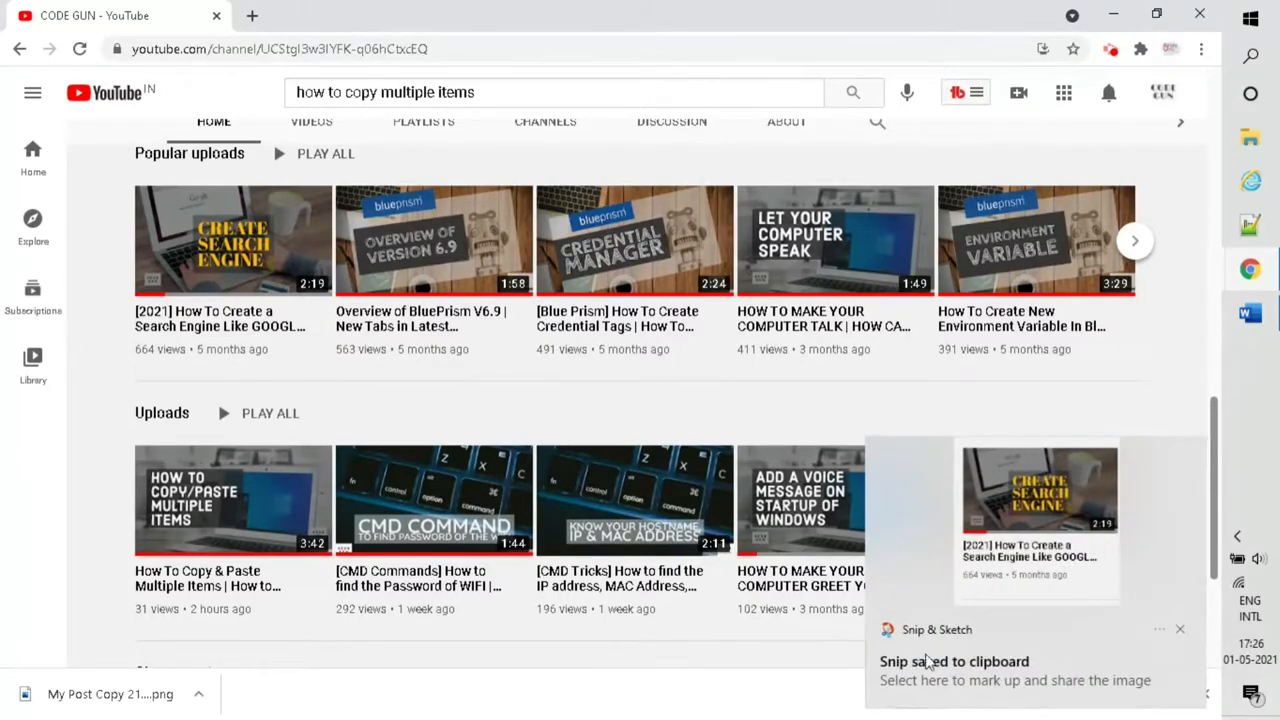
pyautogui.moveTo(980, 672)
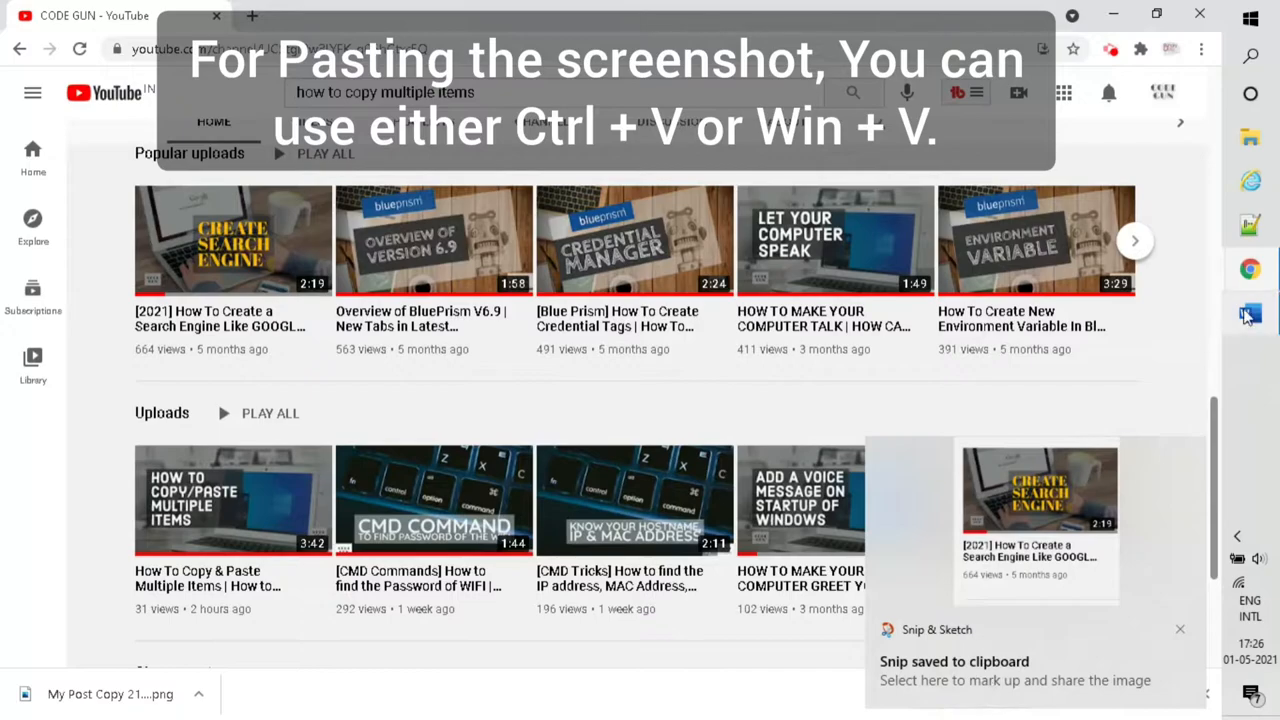
# - Snip the first popular upload's video tile to the clipboard
pyautogui.click(1244, 312)
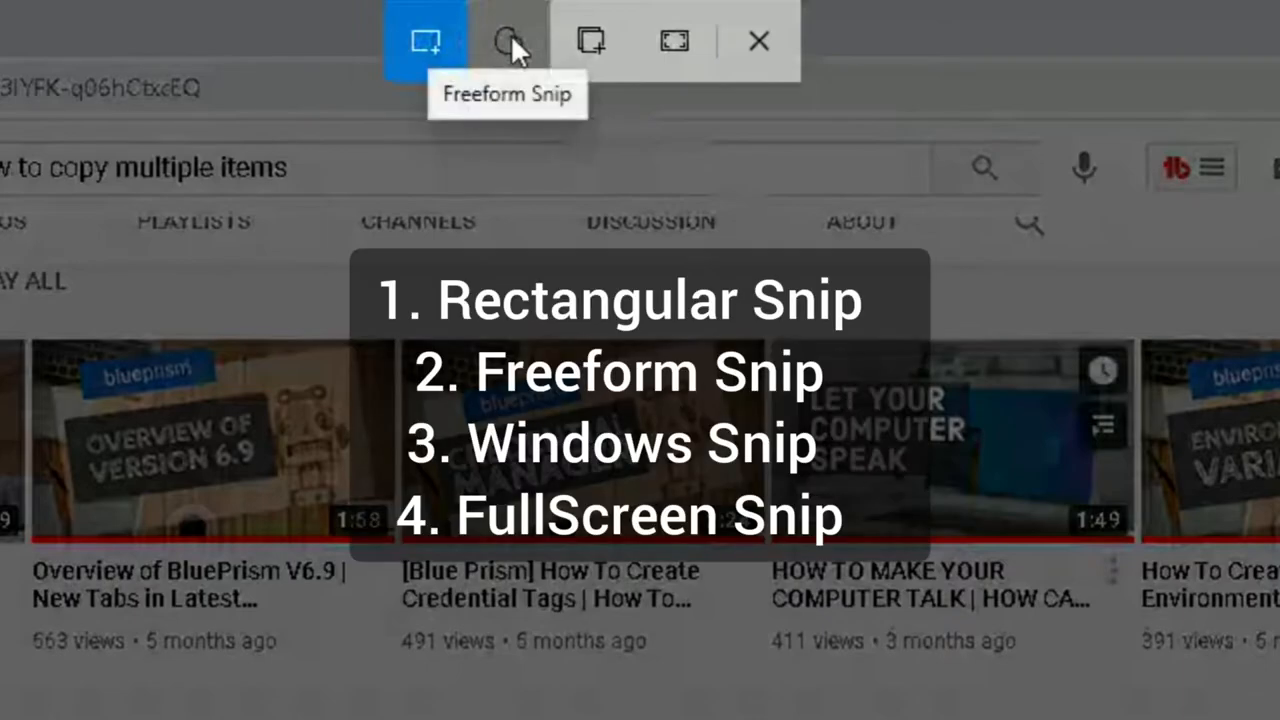
# - Use Freeform Snip to capture the YouTube uploads row to the clipboard
pyautogui.click(508, 40)
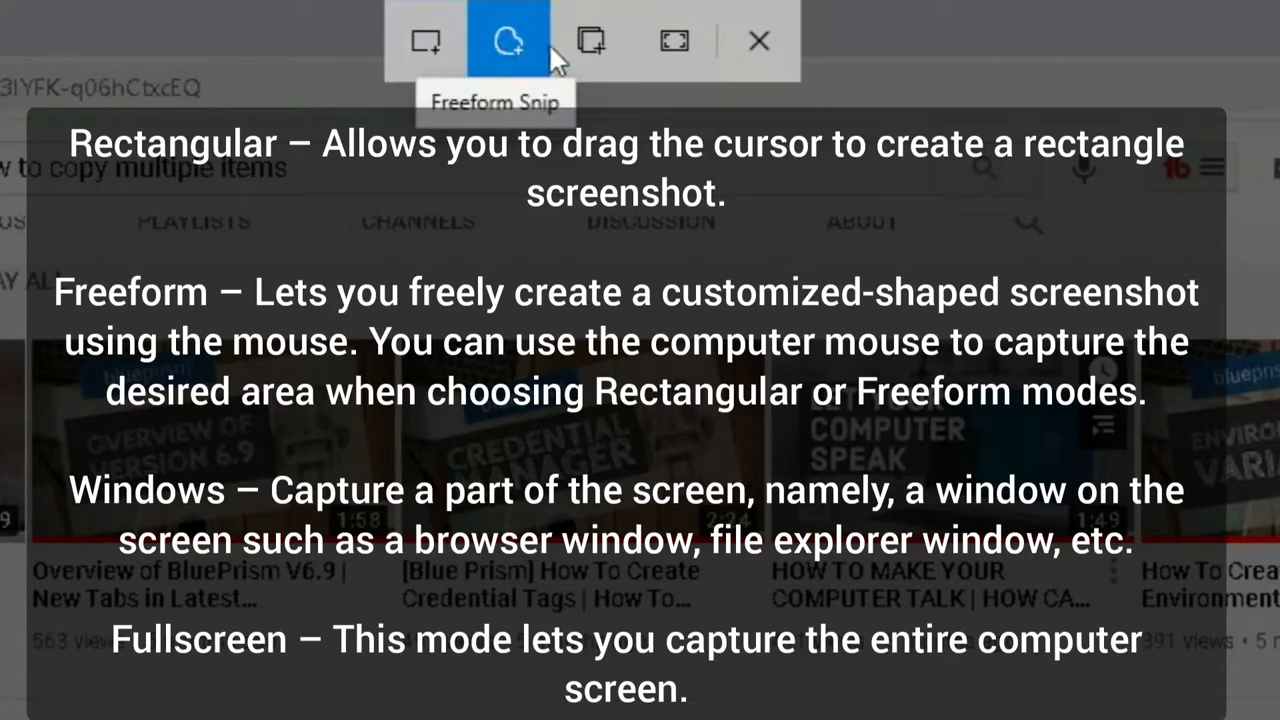
pyautogui.moveTo(674, 40)
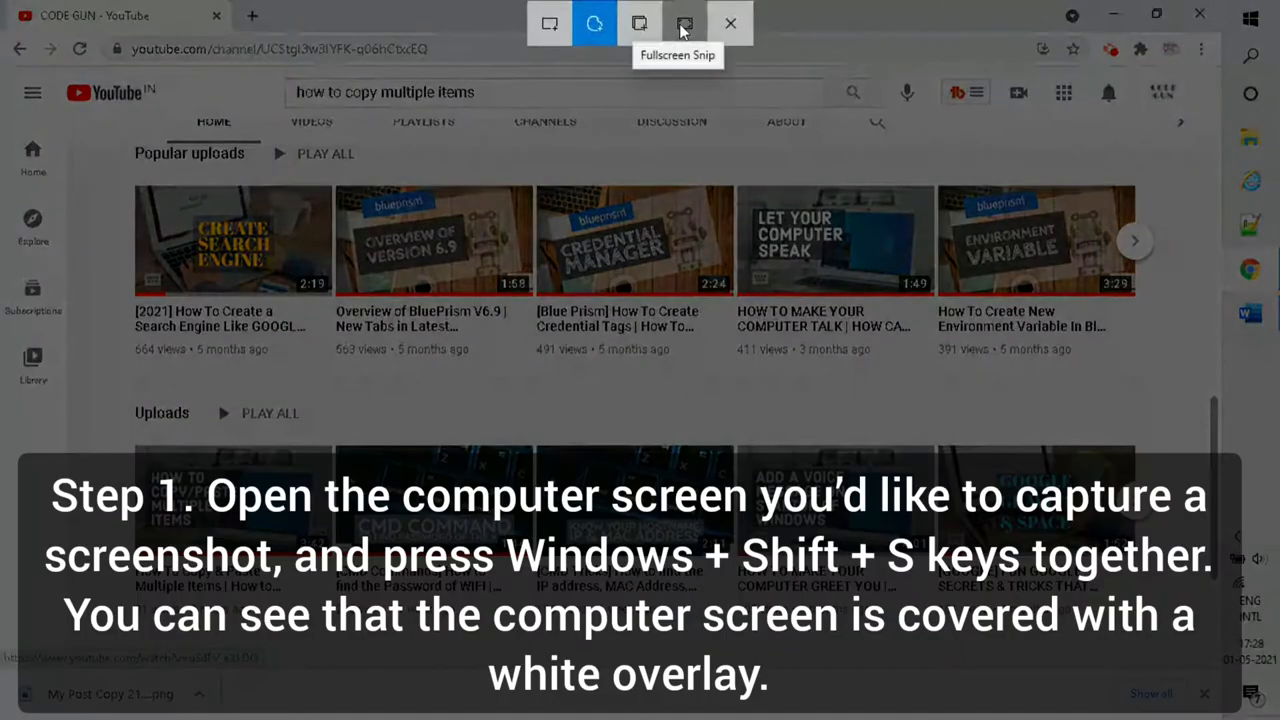
pyautogui.click(548, 24)
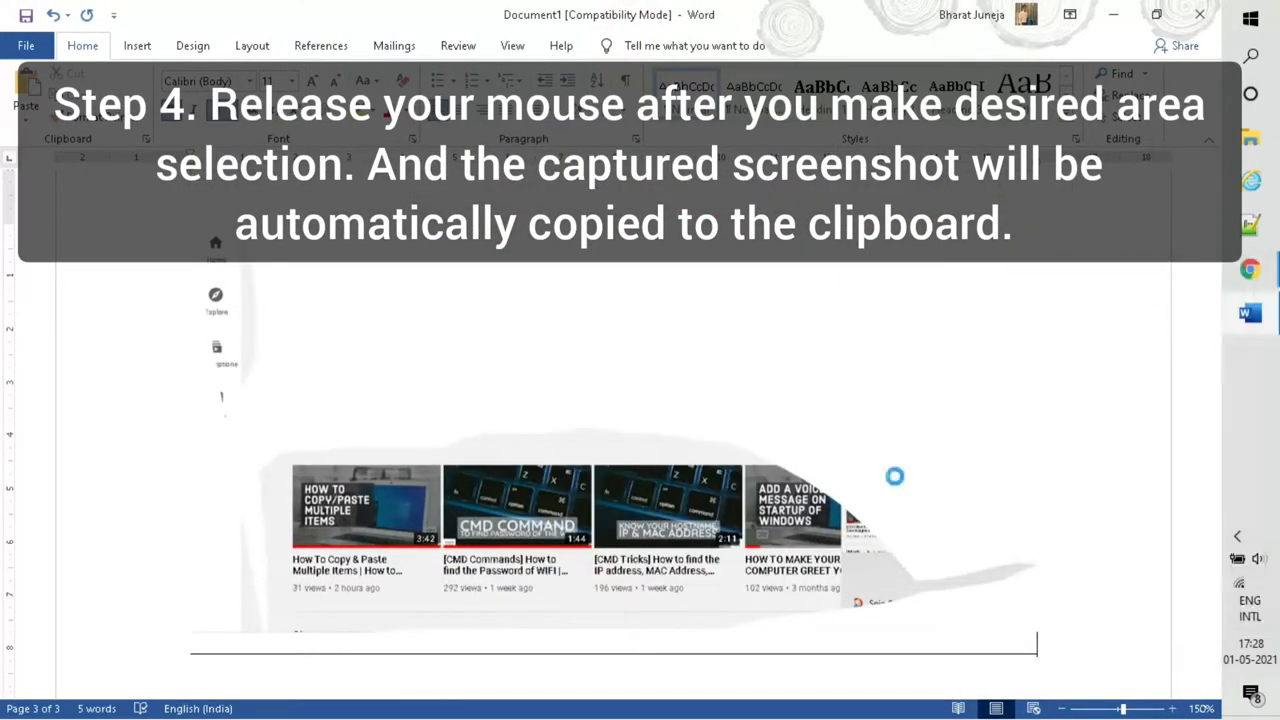
# - Scroll to view the freeform uploads snip pasted on page 3 of the Word document
pyautogui.scroll(-3)
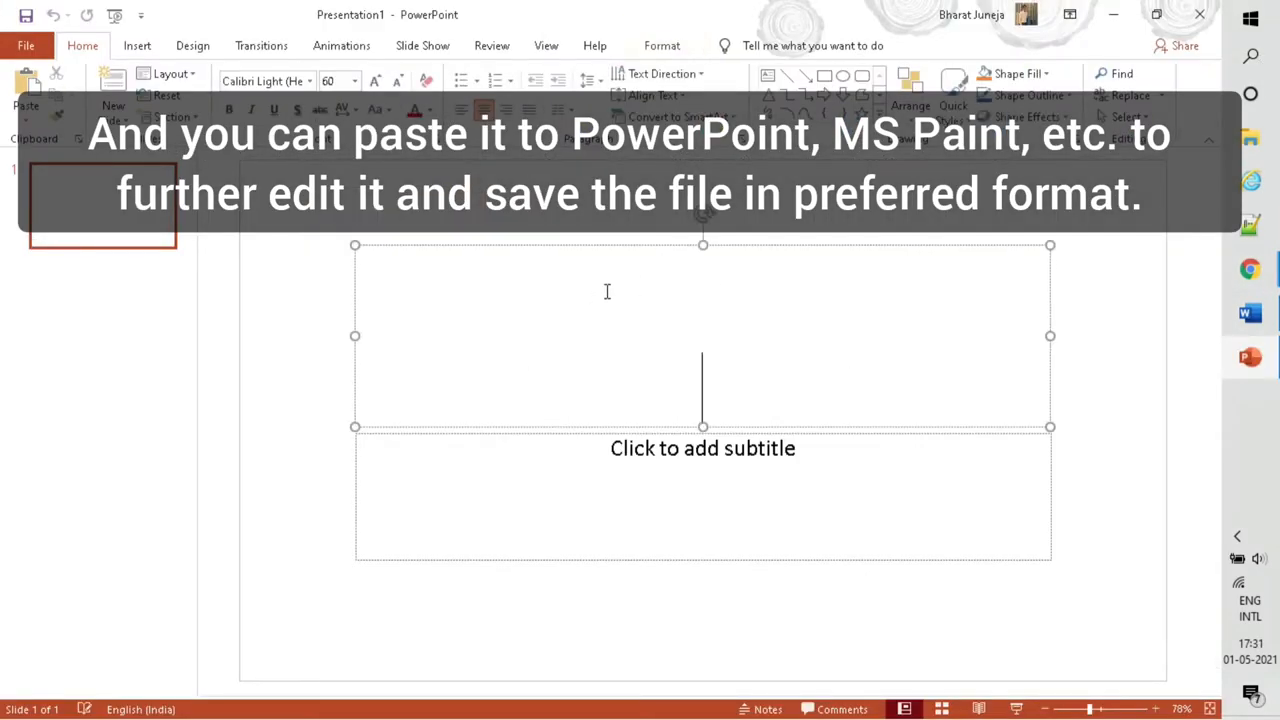
# - Title the slide 'MY Videos' with the channel screenshot, then return to Word
pyautogui.write('MY Videos')
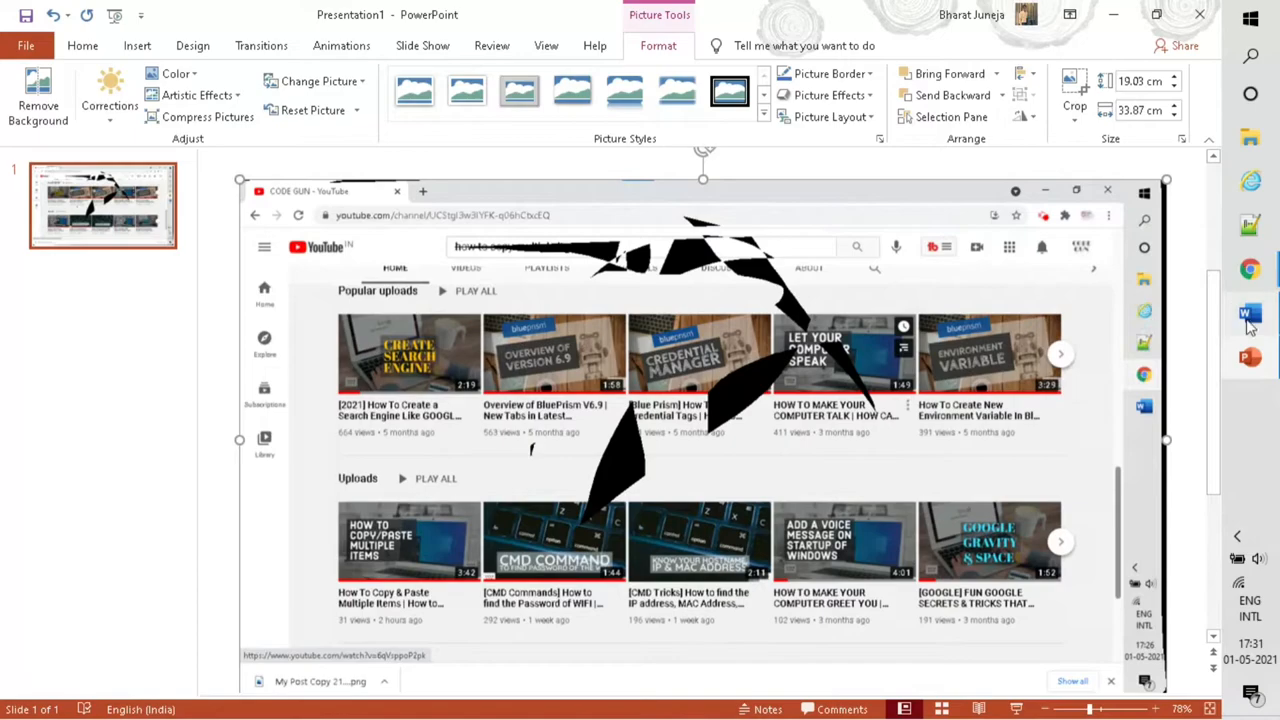
pyautogui.click(1248, 312)
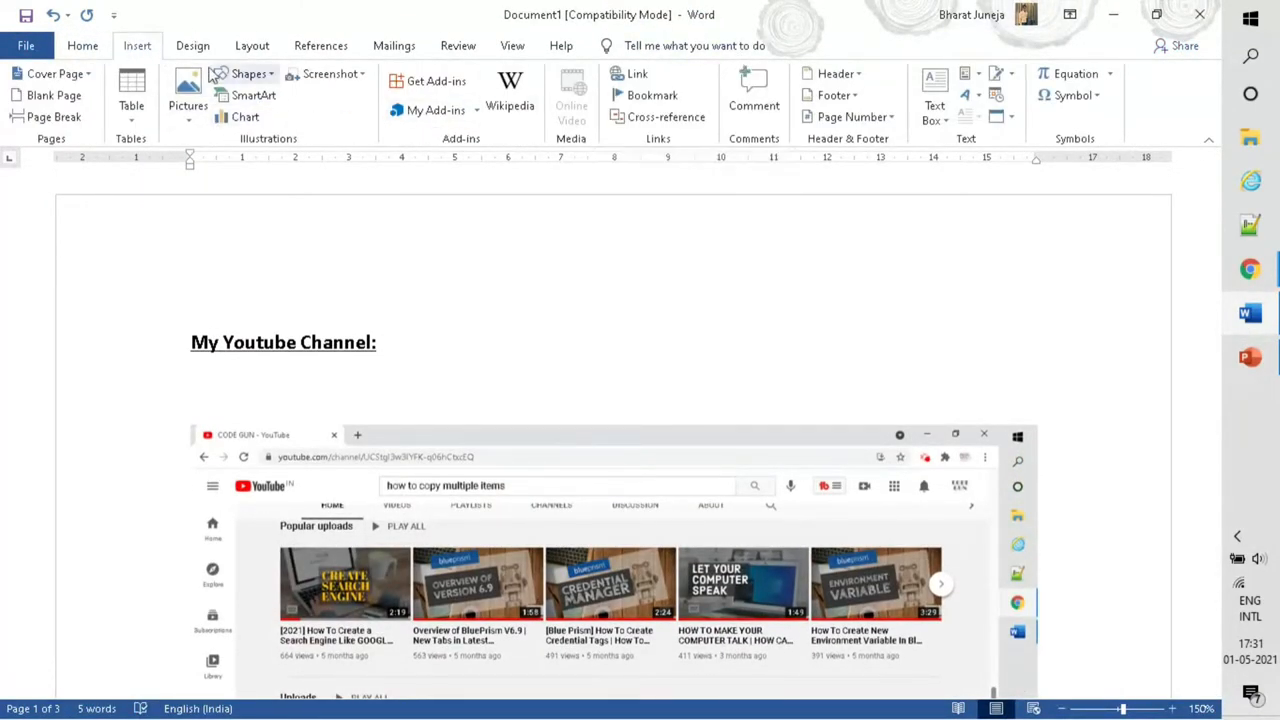
pyautogui.click(332, 72)
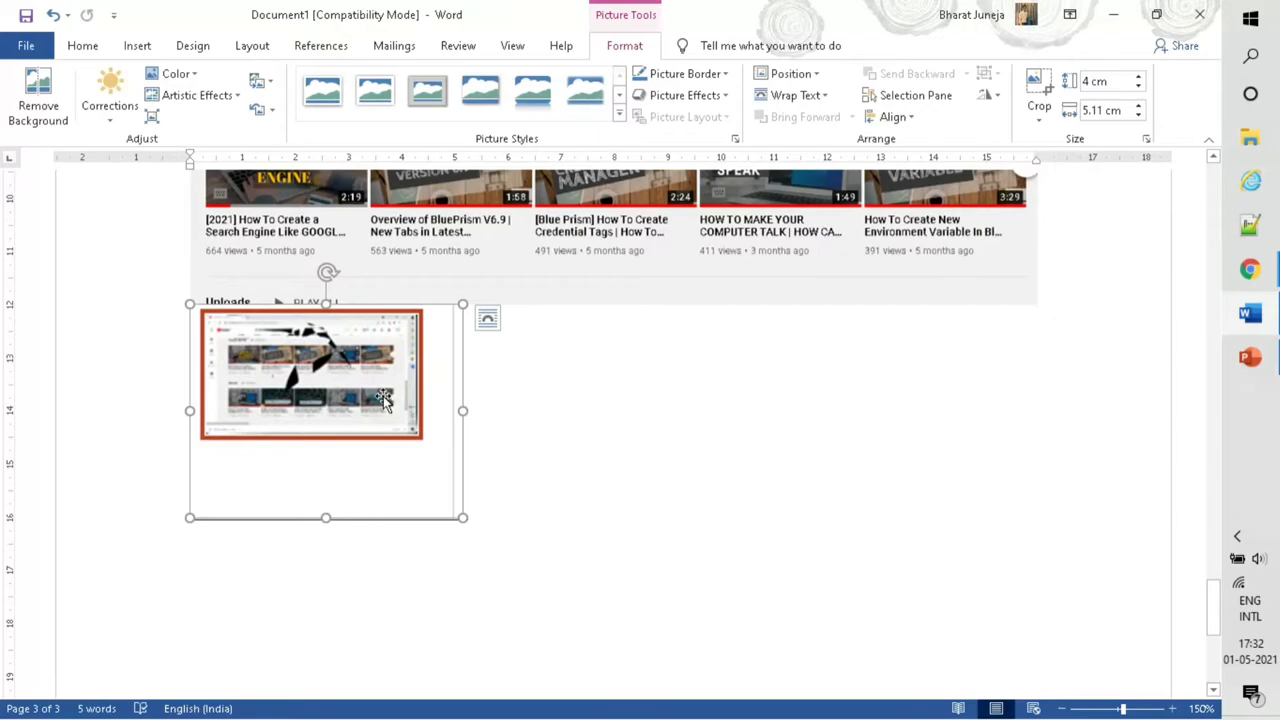
pyautogui.moveTo(808, 390)
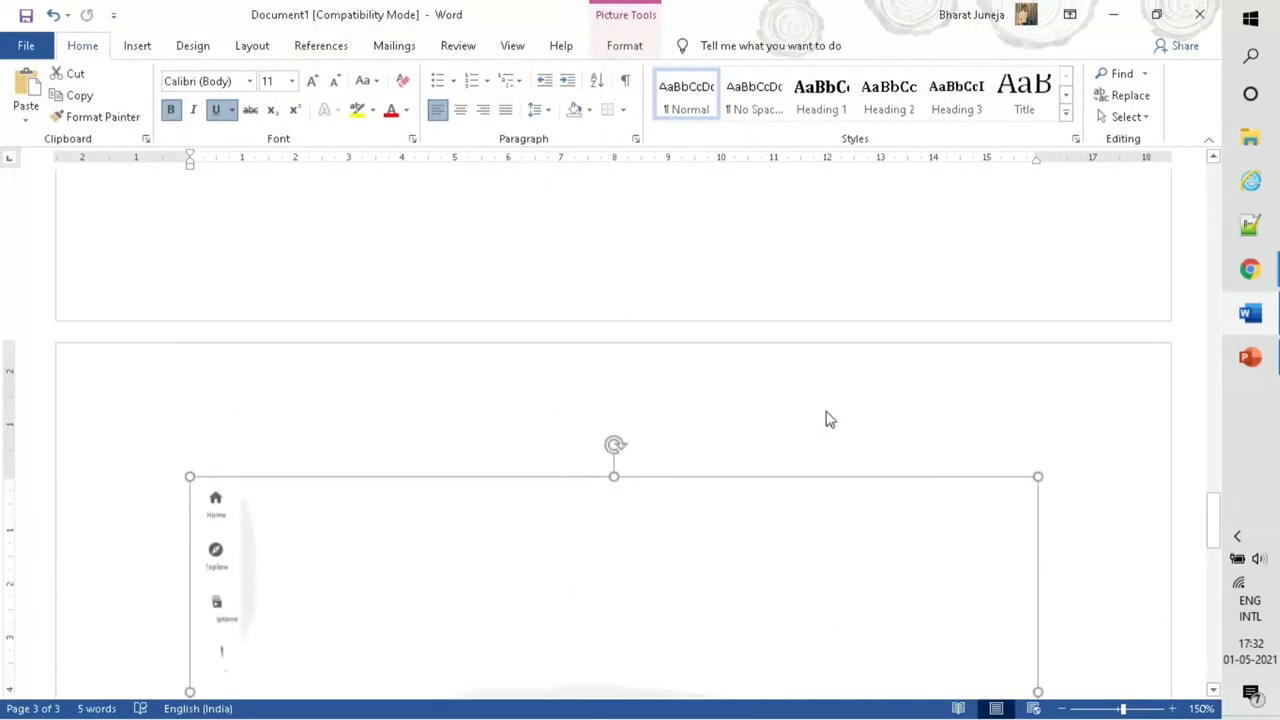
pyautogui.moveTo(1250, 356)
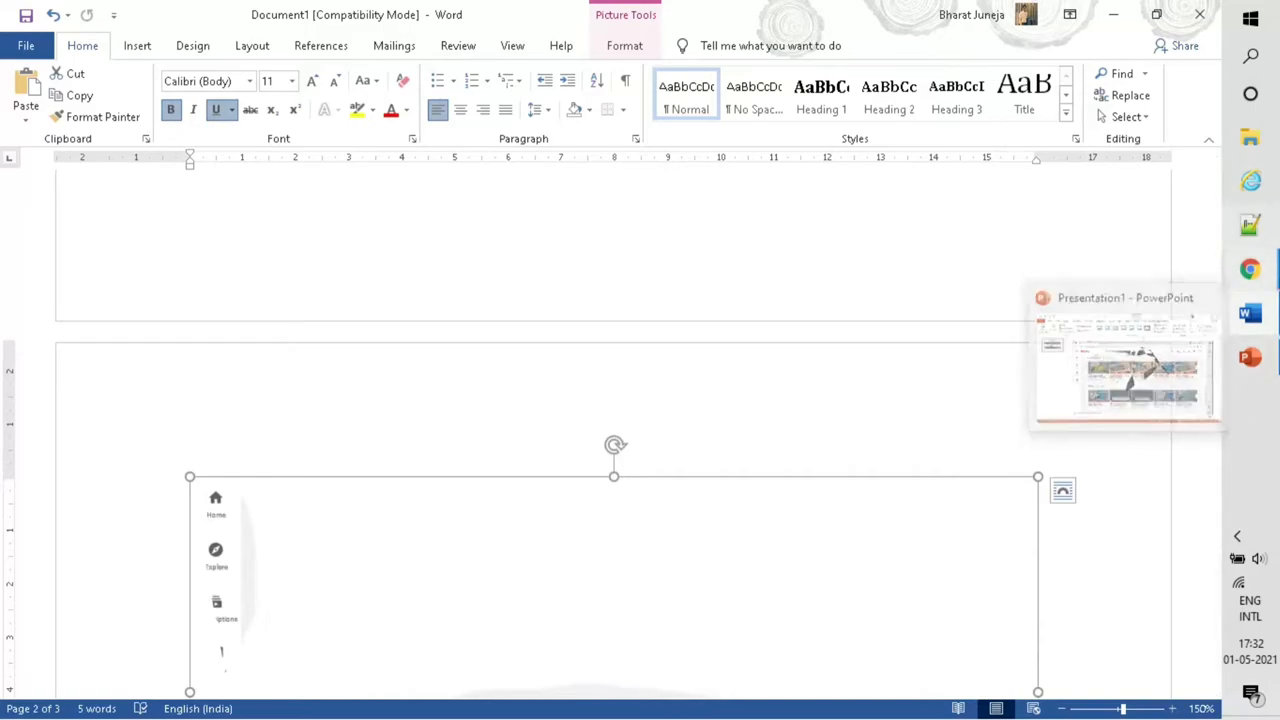
pyautogui.click(1124, 376)
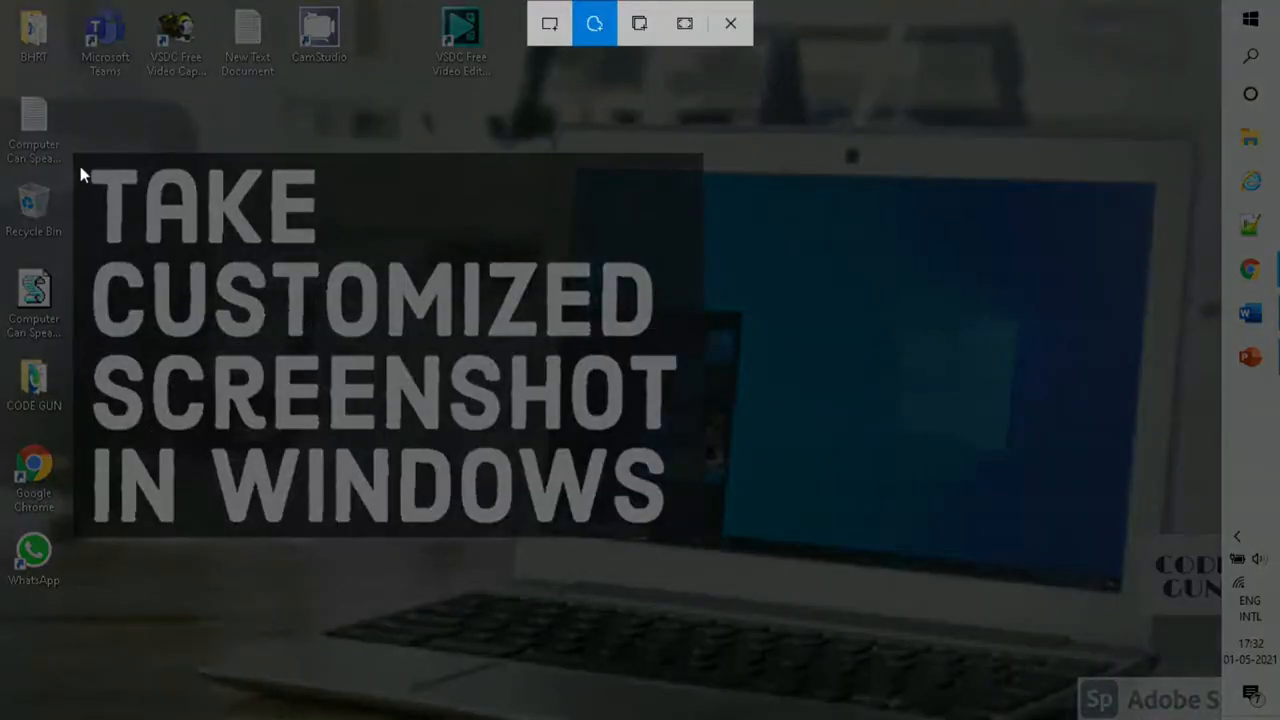
pyautogui.moveTo(70, 140)
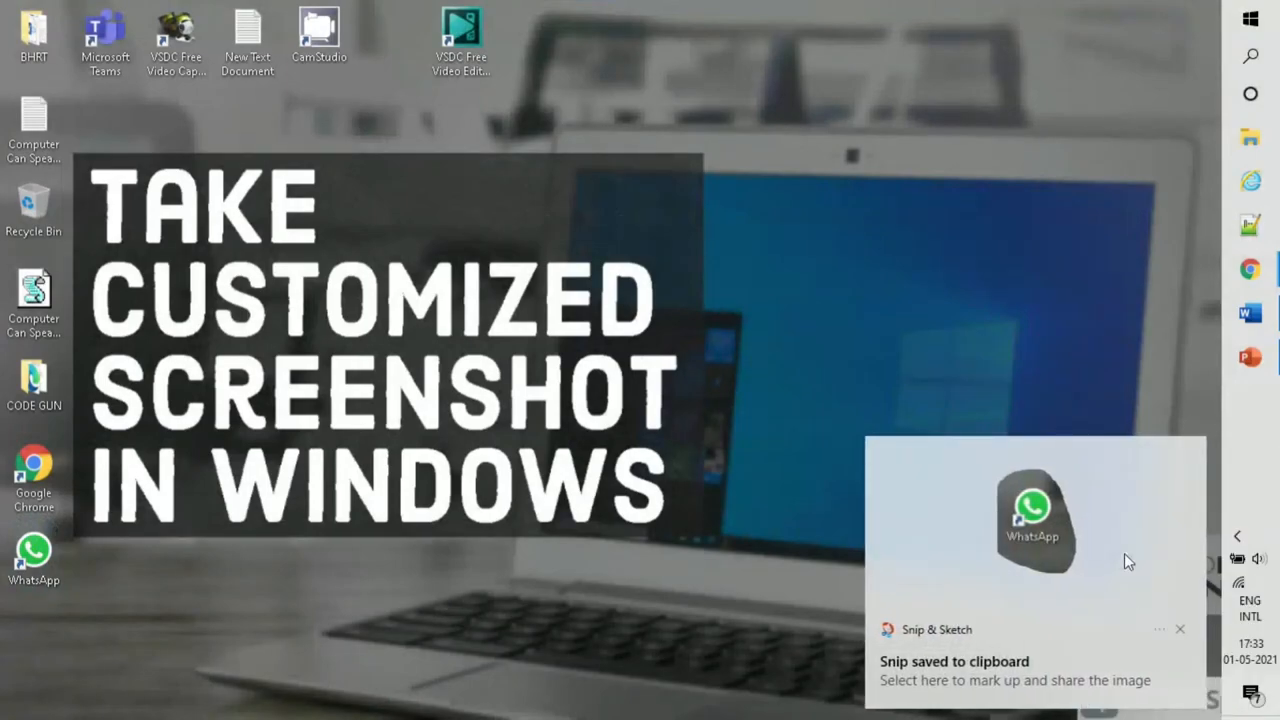
pyautogui.moveTo(228, 94)
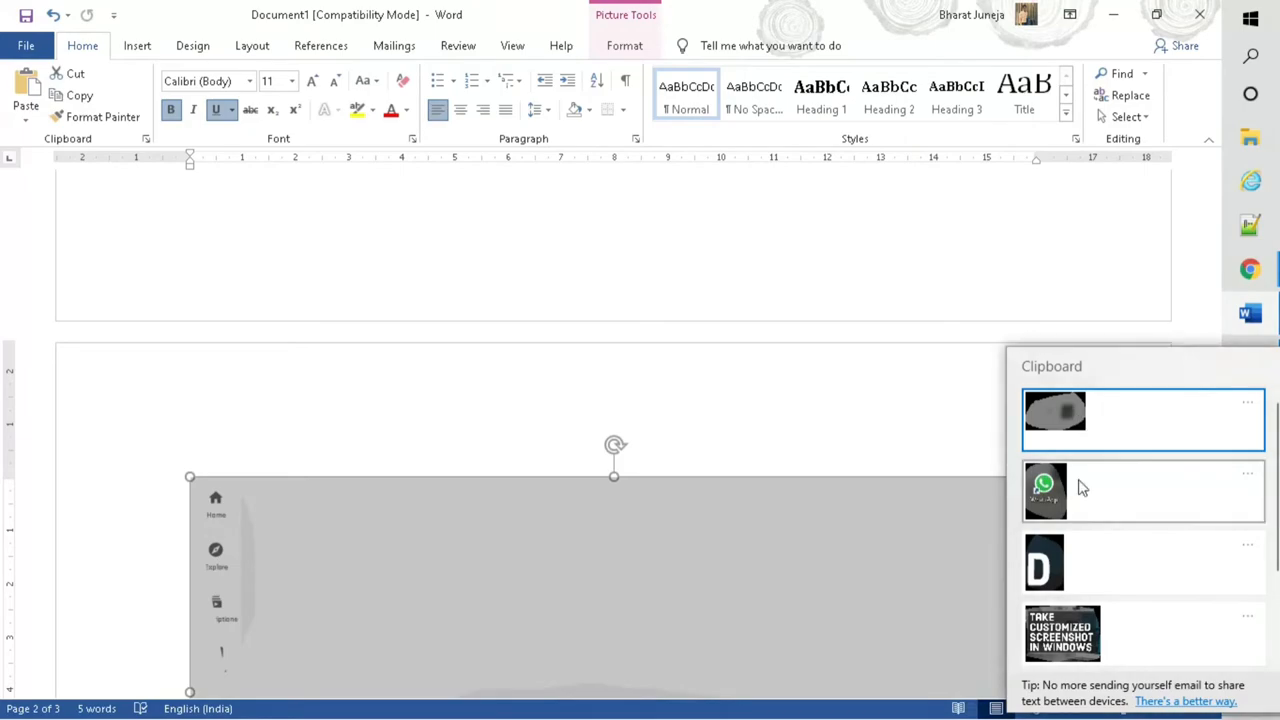
# - Copy the pasted WhatsApp icon from Word onto the PowerPoint 'MY Videos' slide
pyautogui.rightClick(242, 270)
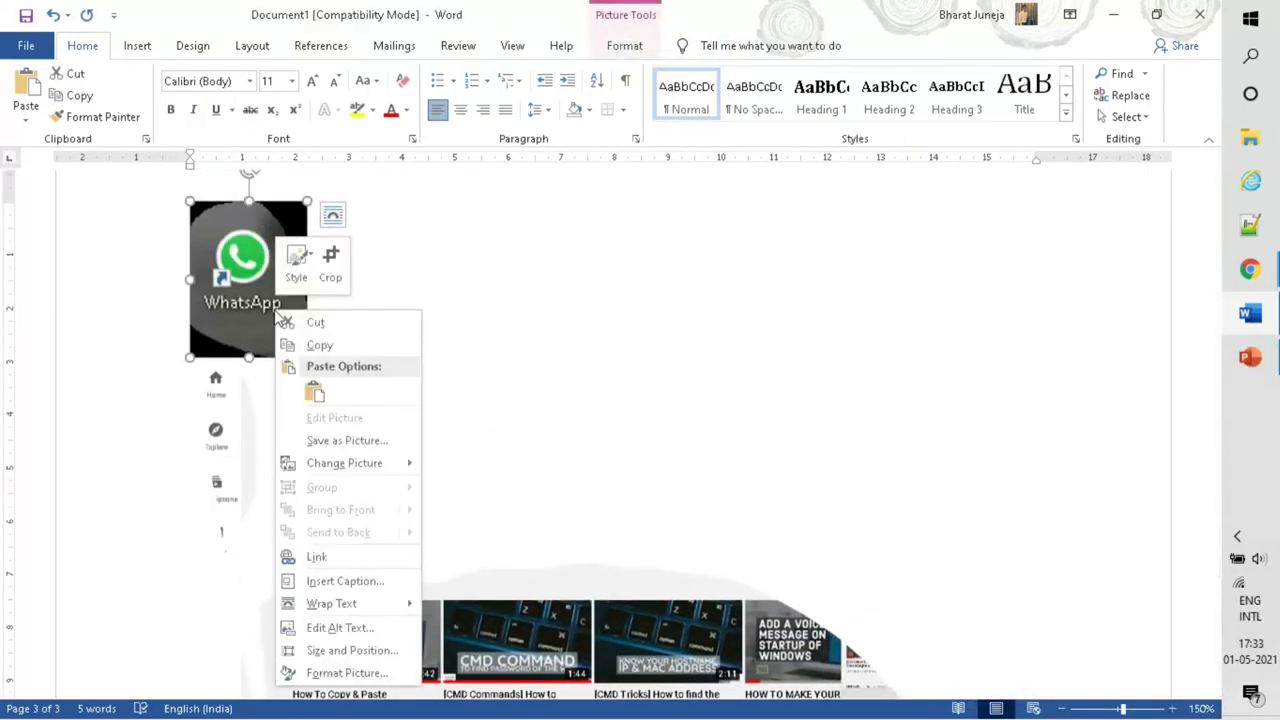
pyautogui.click(248, 316)
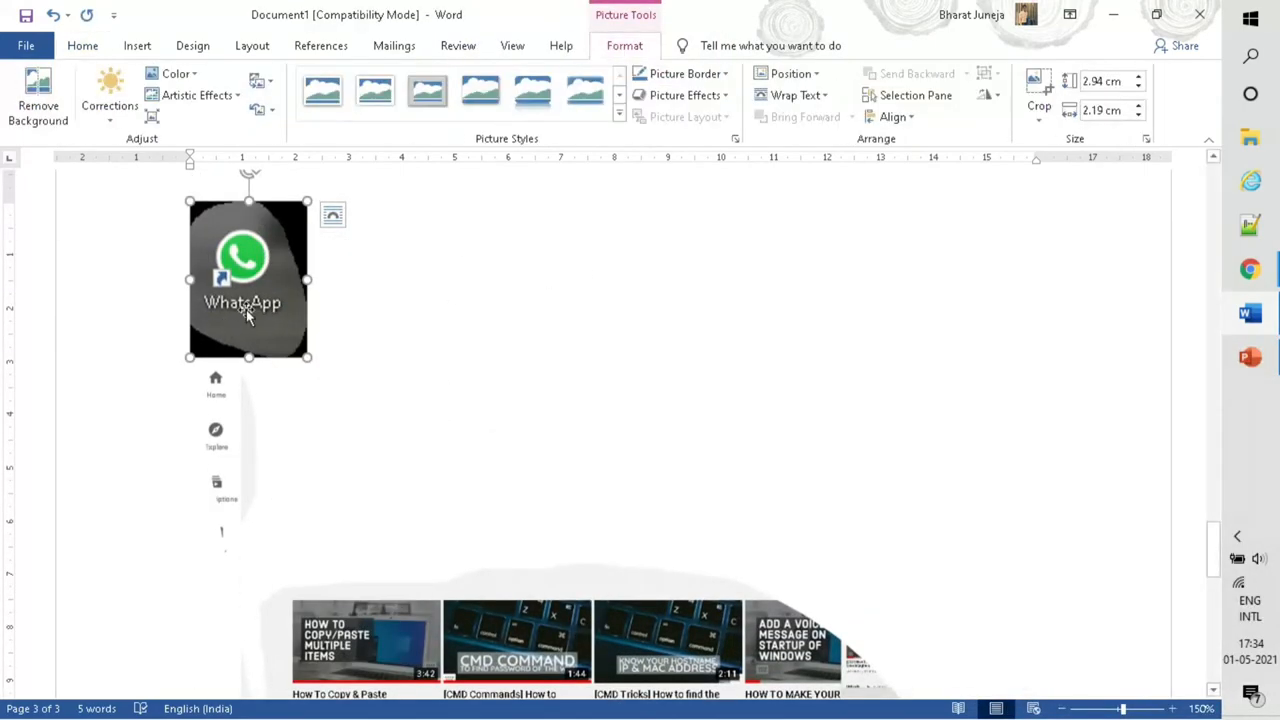
pyautogui.click(1248, 356)
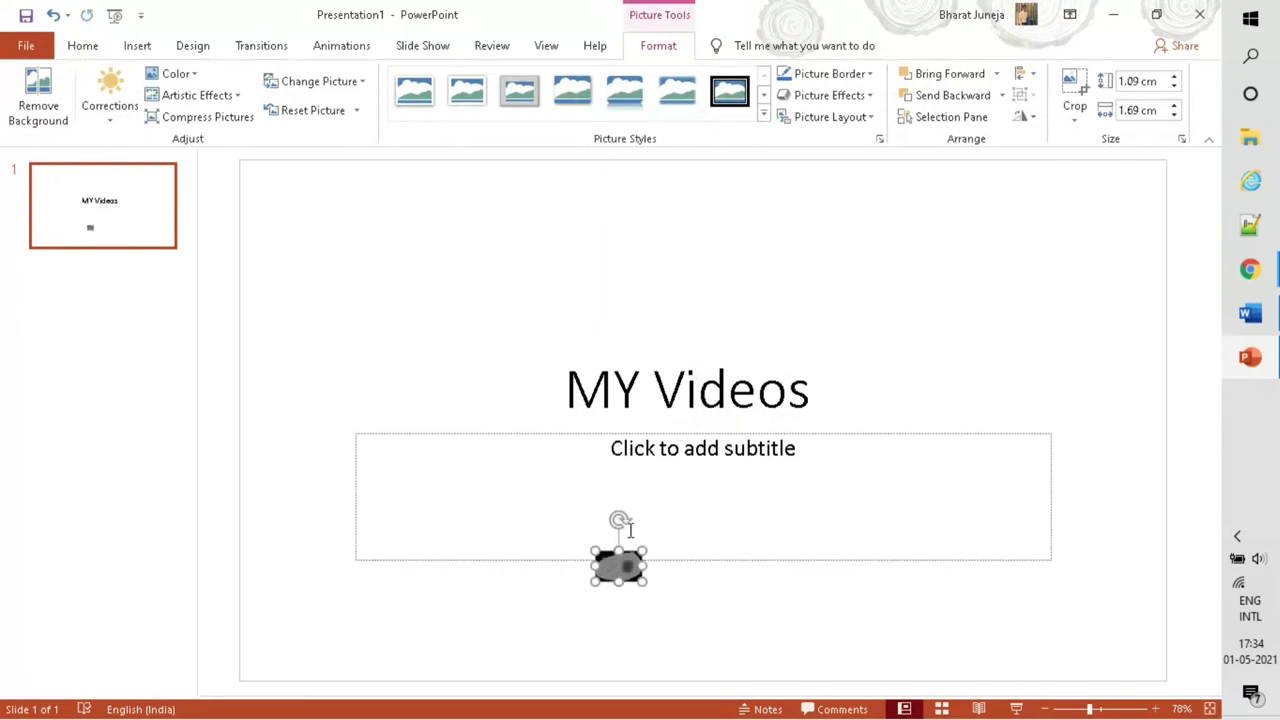
pyautogui.click(710, 356)
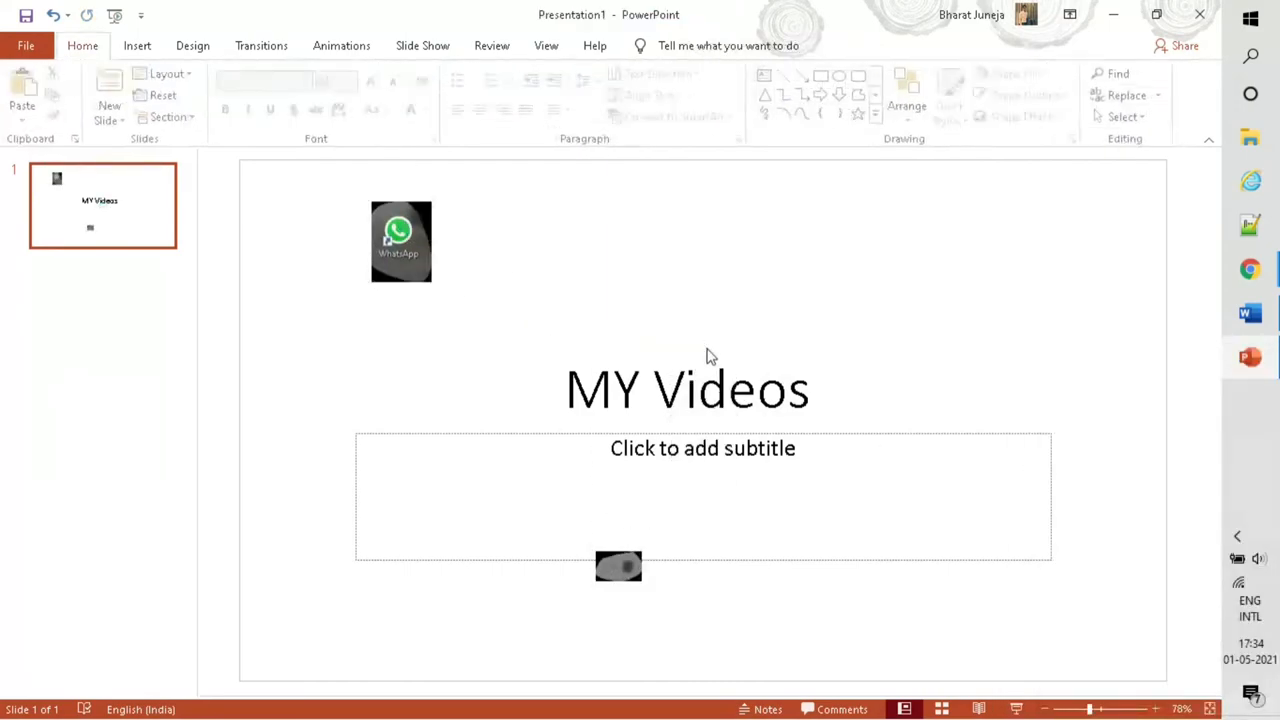